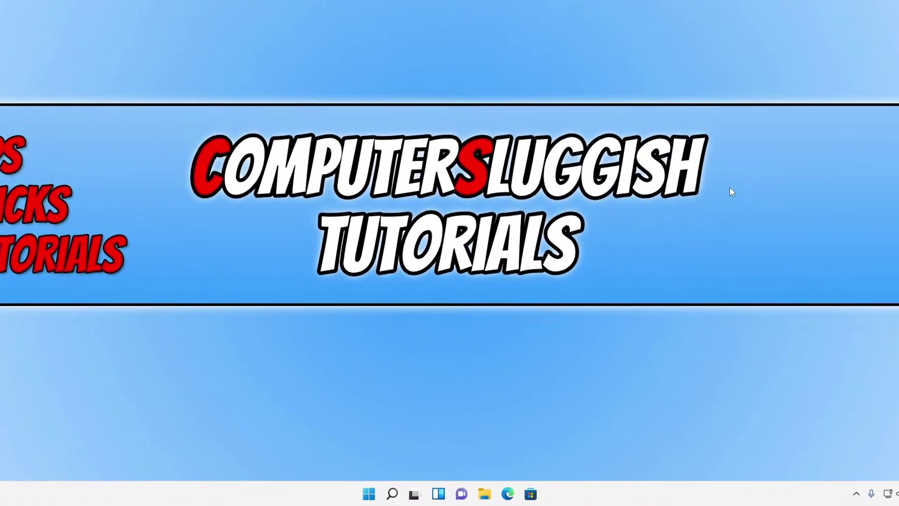
Launch Settings from the Start button's right-click quick link menu
right_click(366, 491)
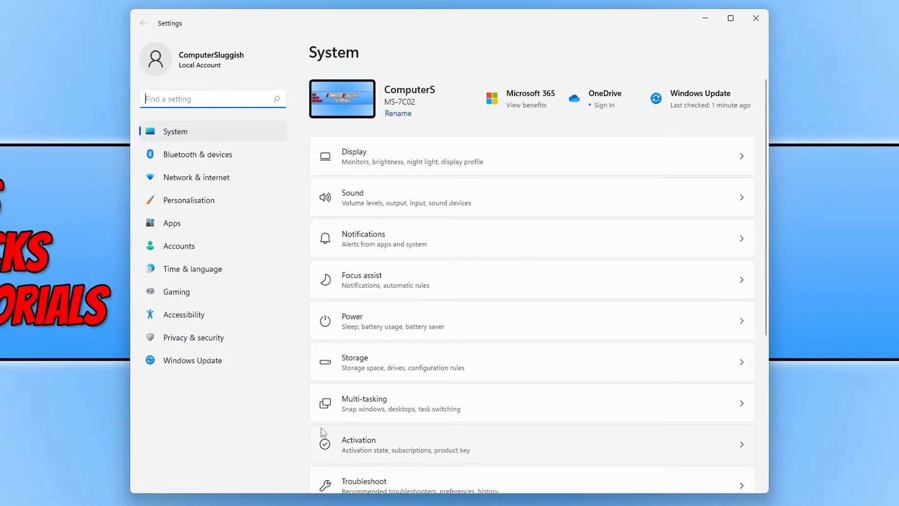
mouse_move(224, 203)
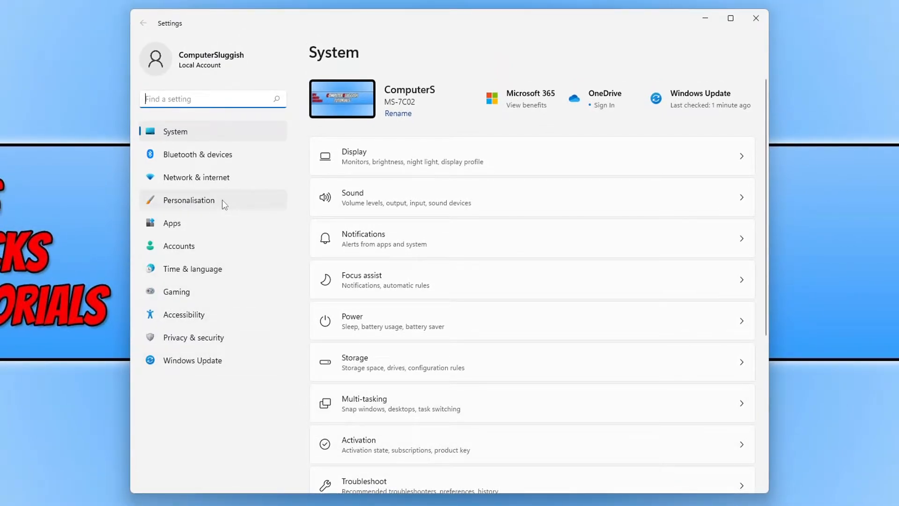
Go to Personalisation > Lock screen and expand the lock screen background dropdown
click(189, 200)
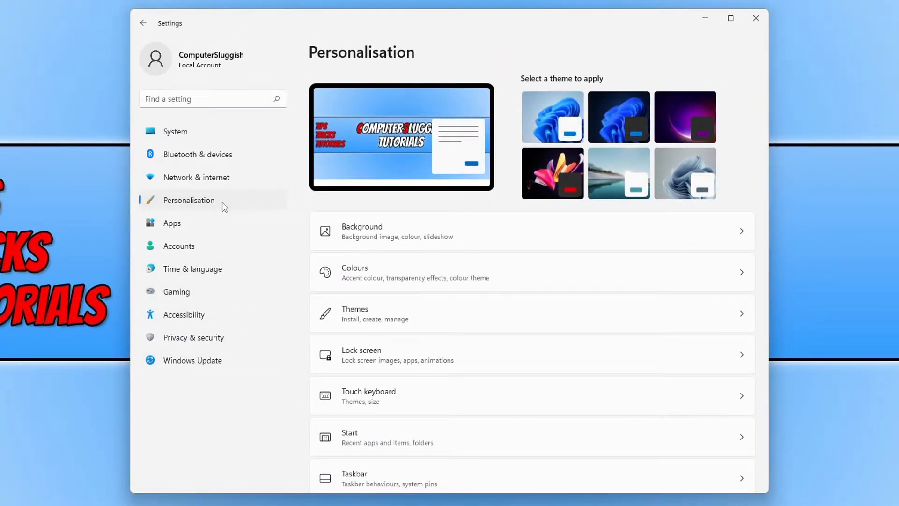
click(380, 355)
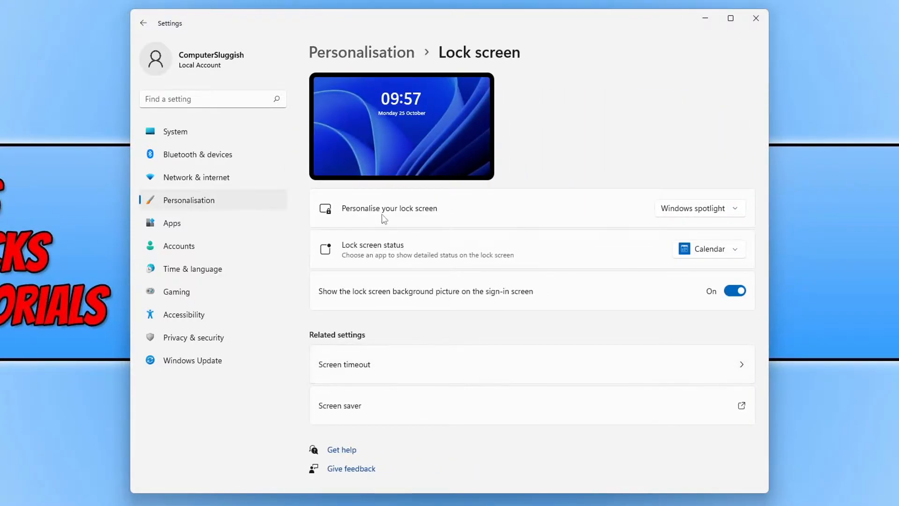
mouse_move(647, 193)
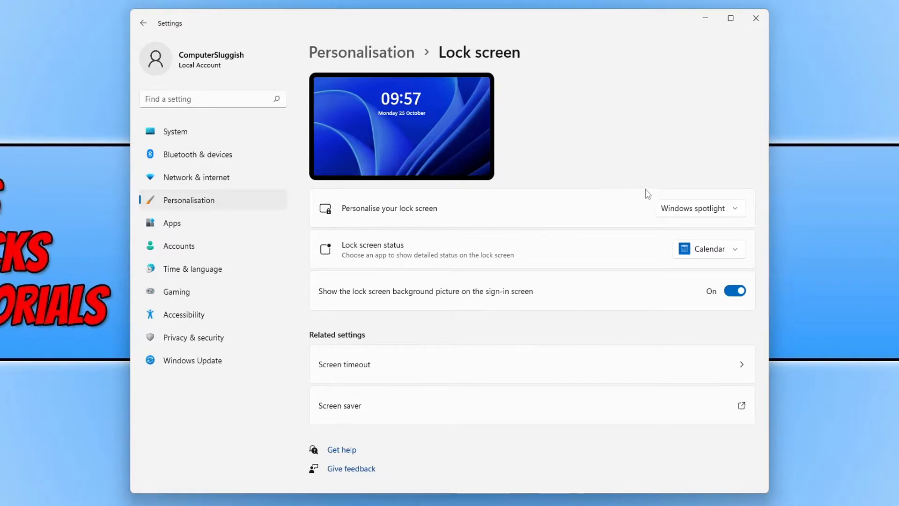
mouse_move(740, 228)
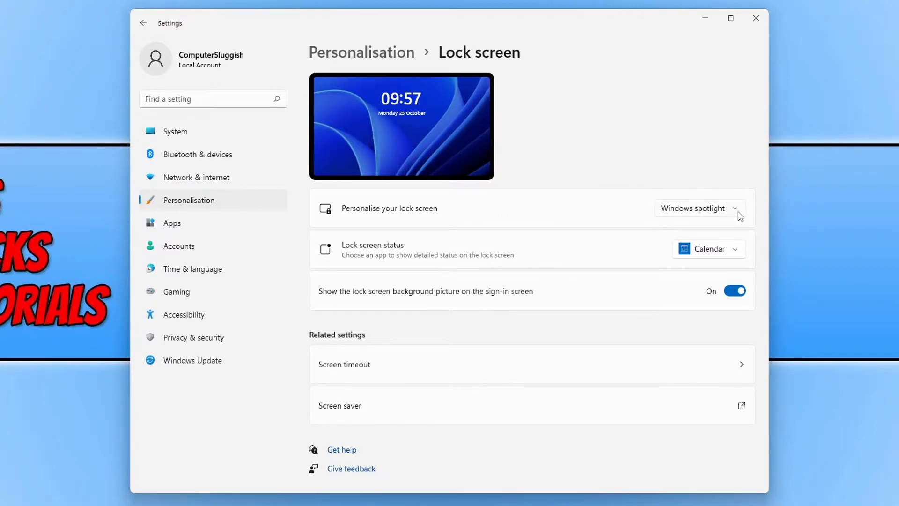
mouse_move(718, 212)
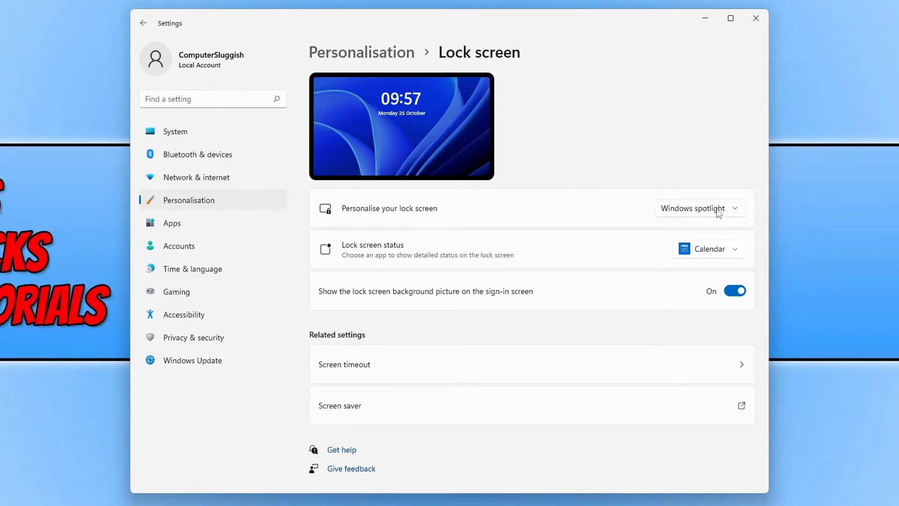
click(700, 208)
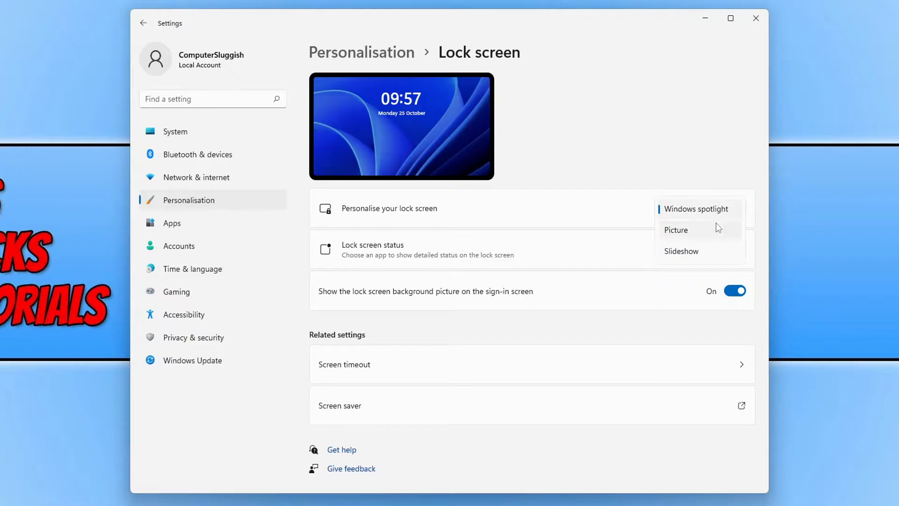
Set the lock screen background to Picture using computersluggishwallpaper from Pictures
click(676, 230)
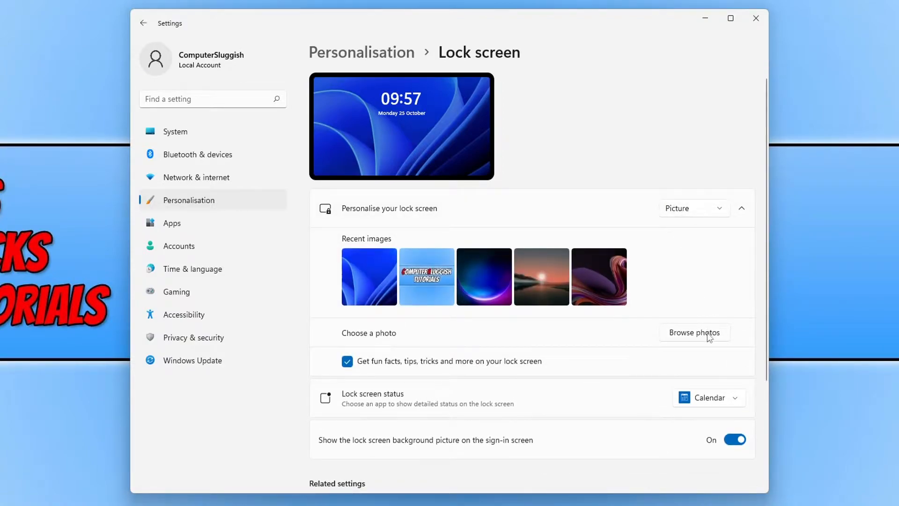
click(695, 333)
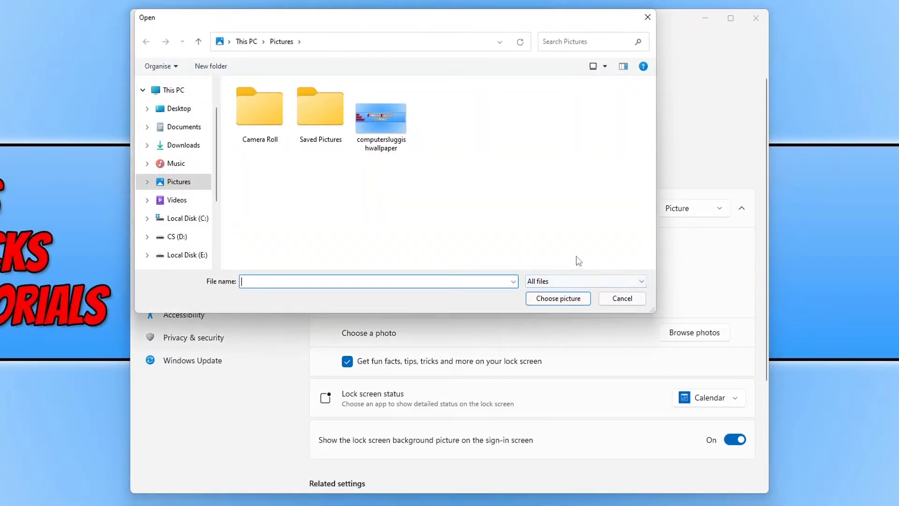
mouse_move(505, 208)
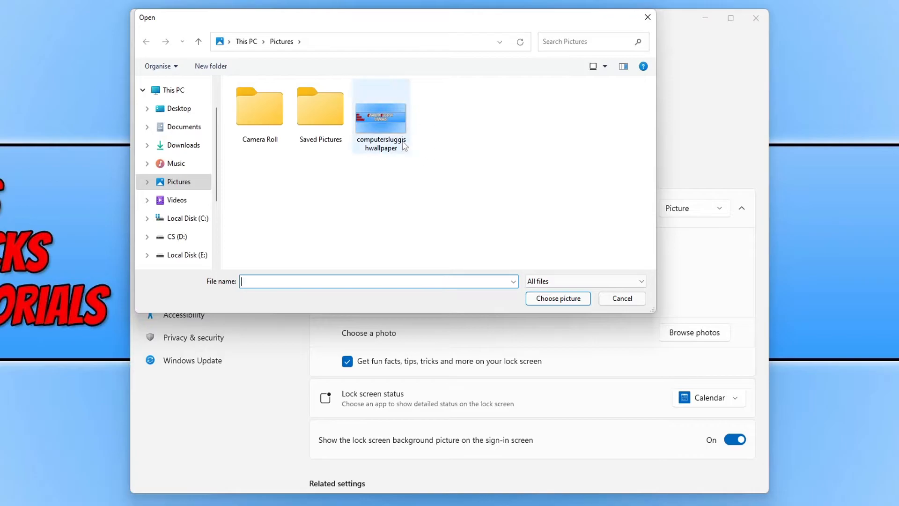
click(381, 113)
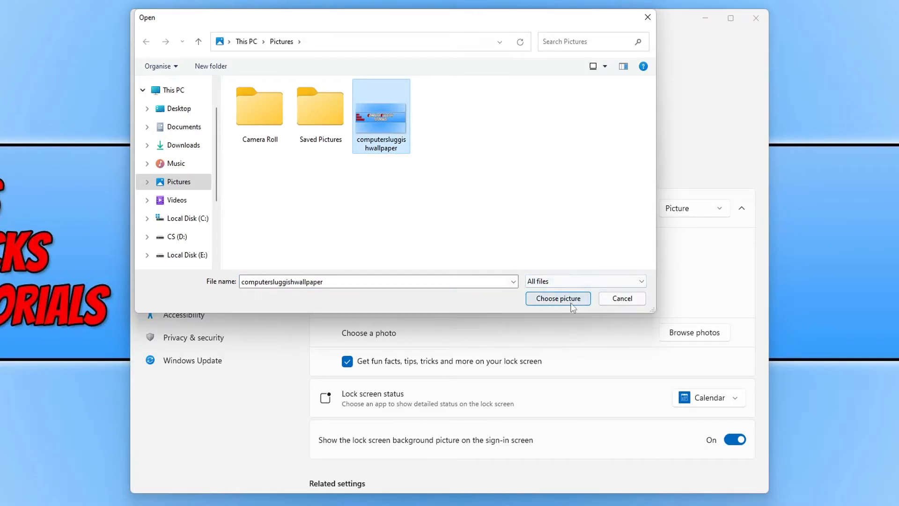
click(559, 298)
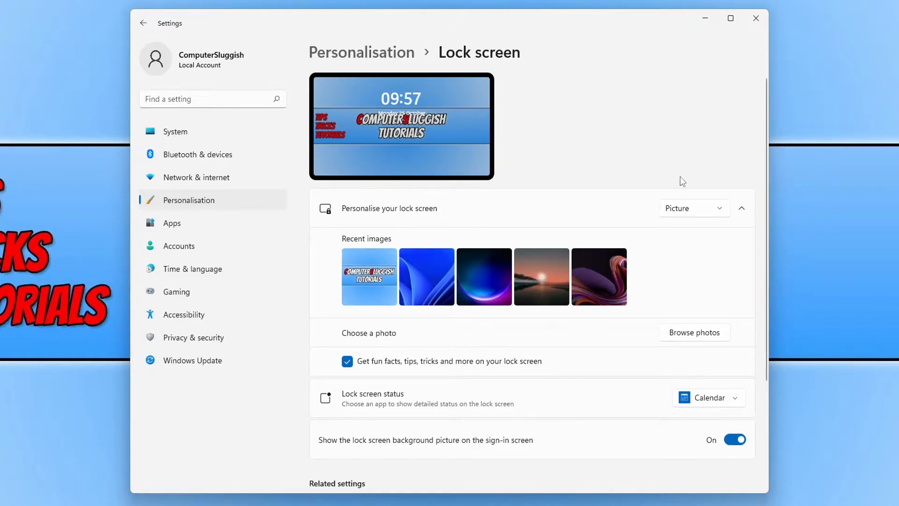
Change the lock screen background to Slideshow and begin adding an album folder
click(693, 208)
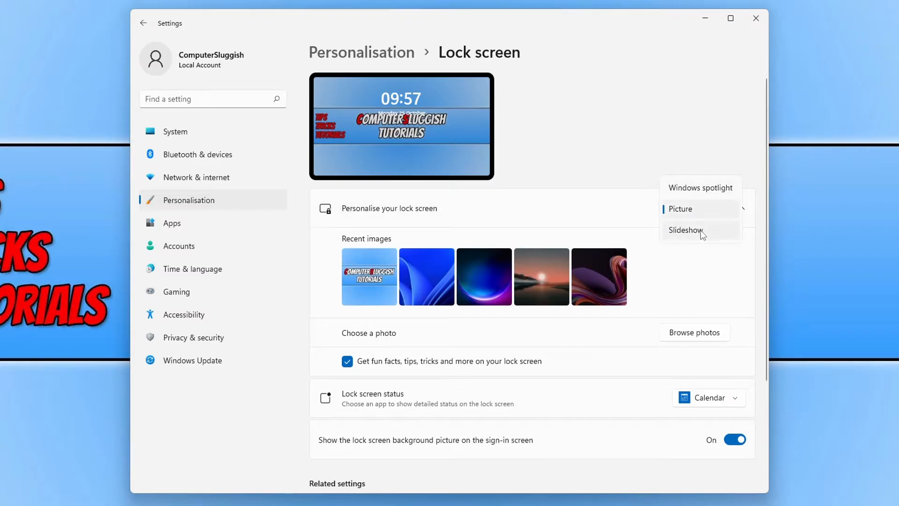
click(686, 230)
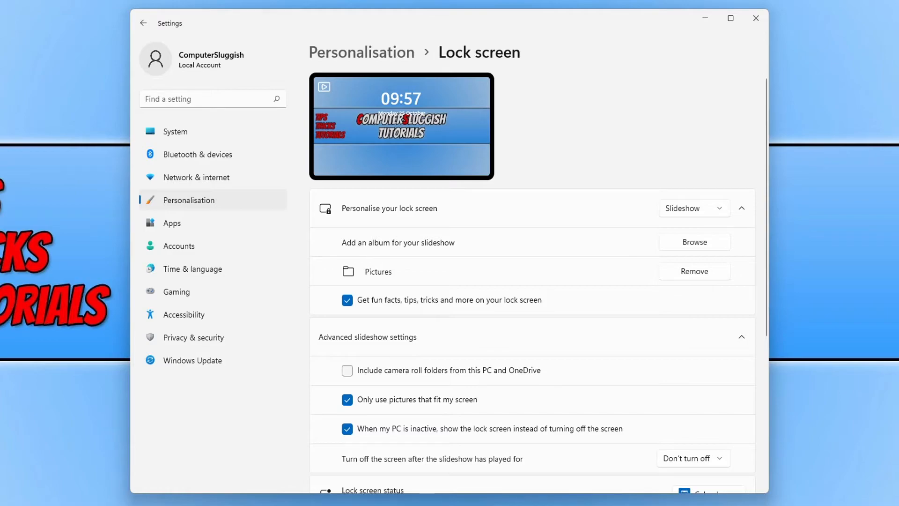
mouse_move(753, 276)
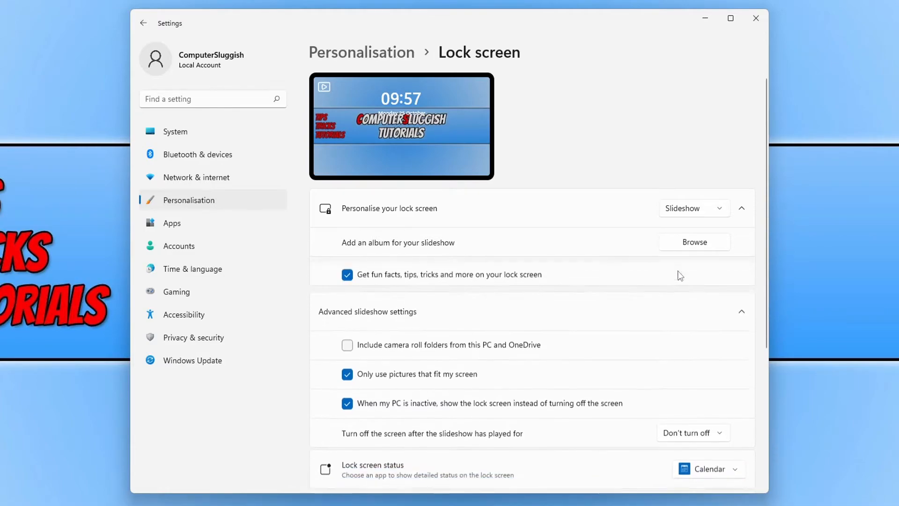
click(695, 242)
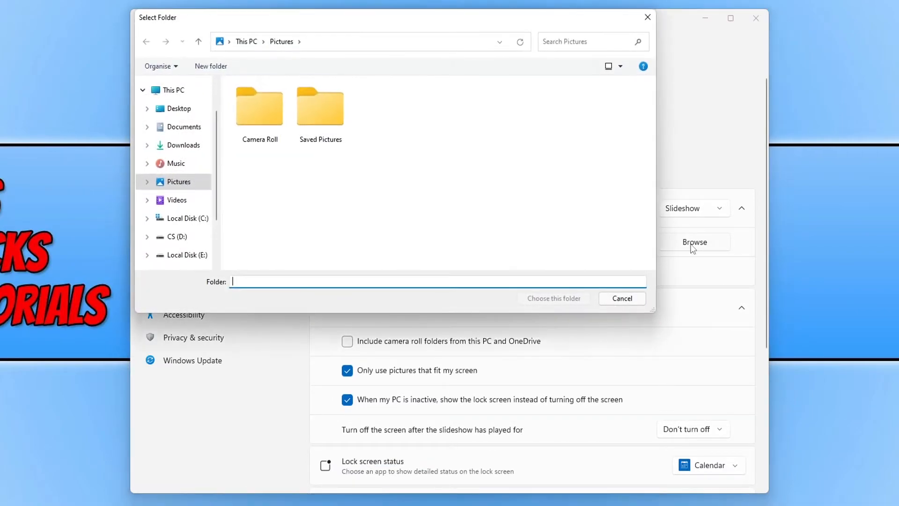
mouse_move(500, 190)
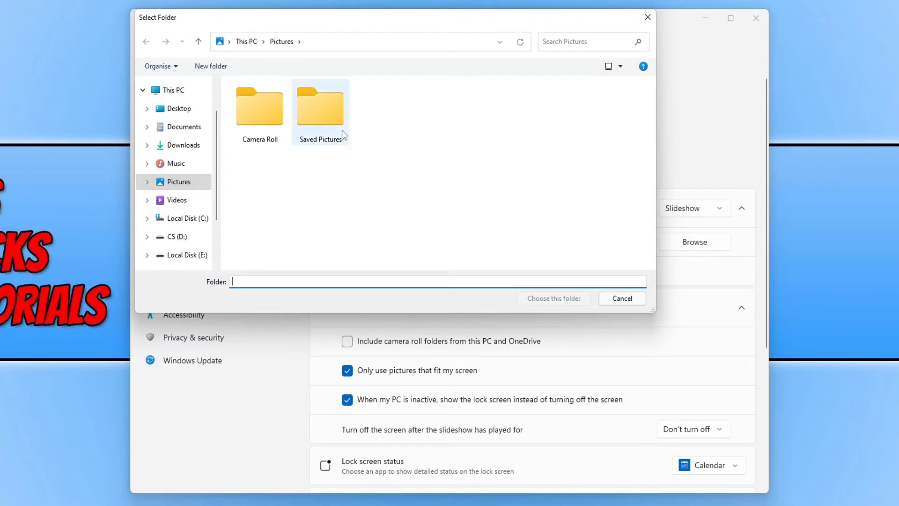
mouse_move(338, 117)
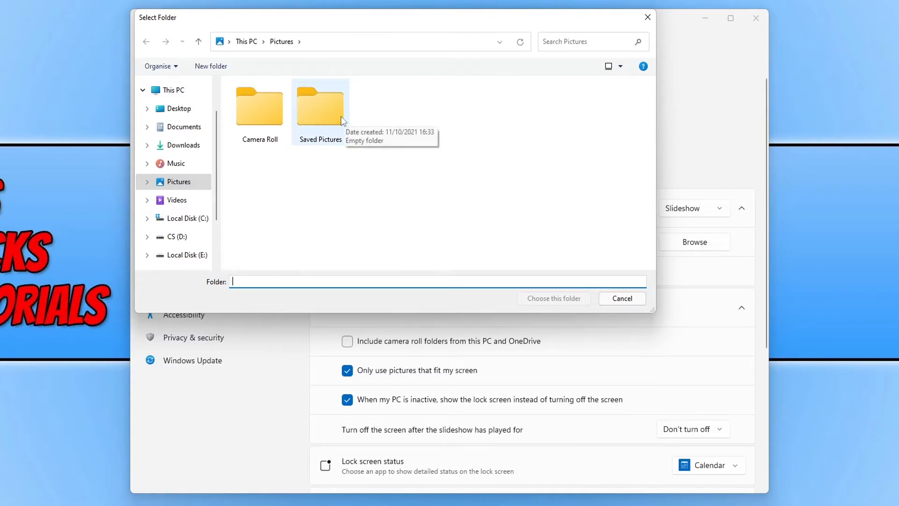
Select the Saved Pictures folder as the slideshow album
double_click(320, 103)
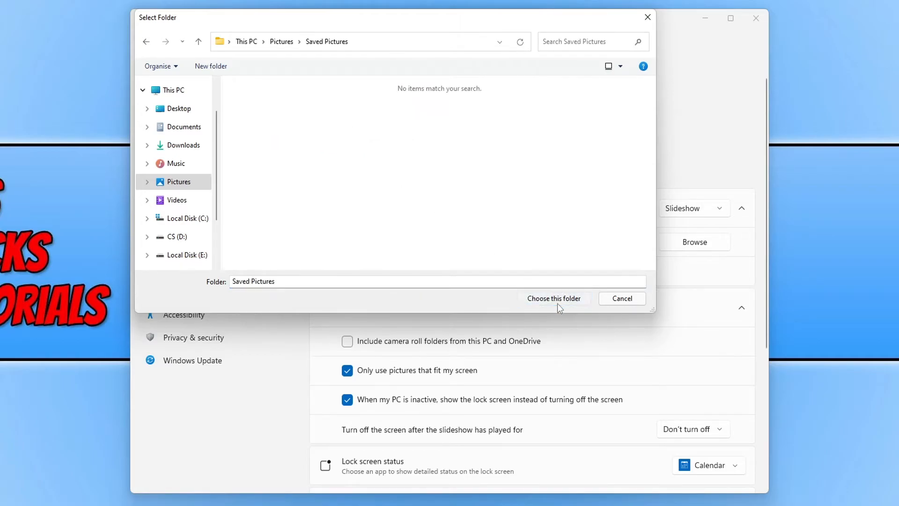
click(554, 298)
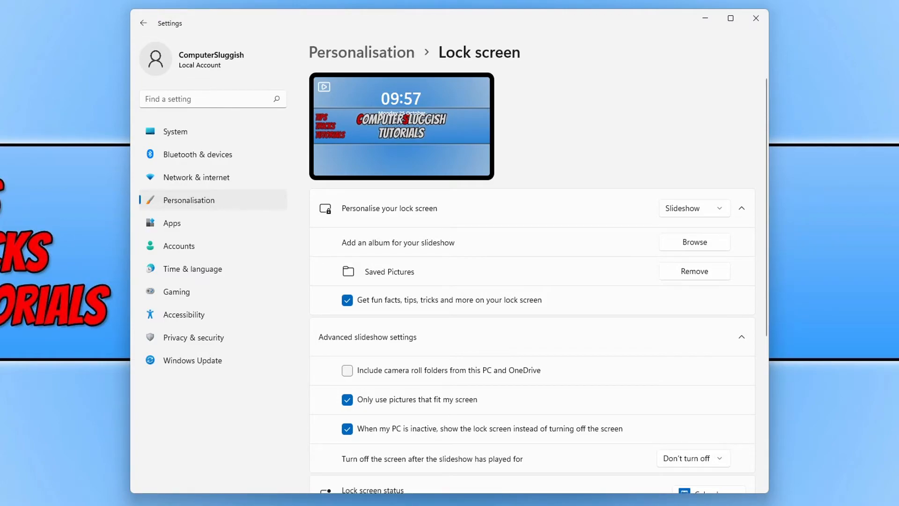
mouse_move(754, 166)
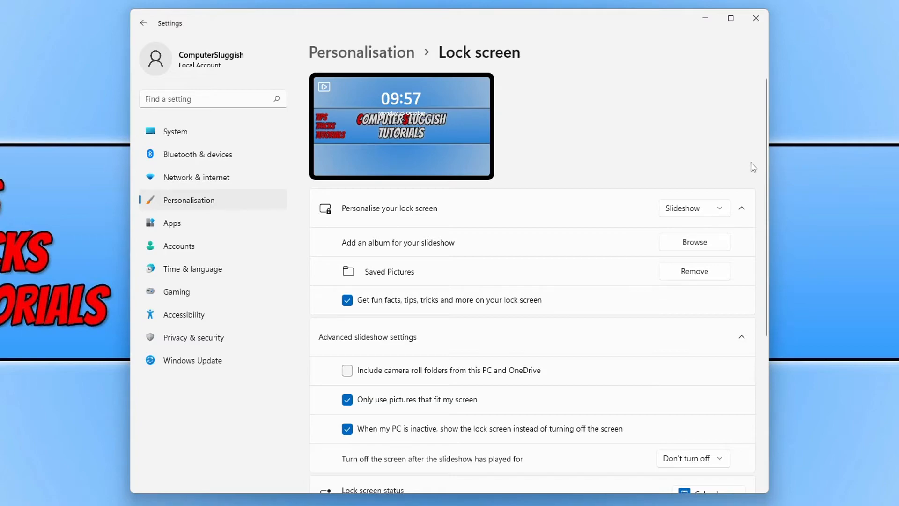
mouse_move(601, 349)
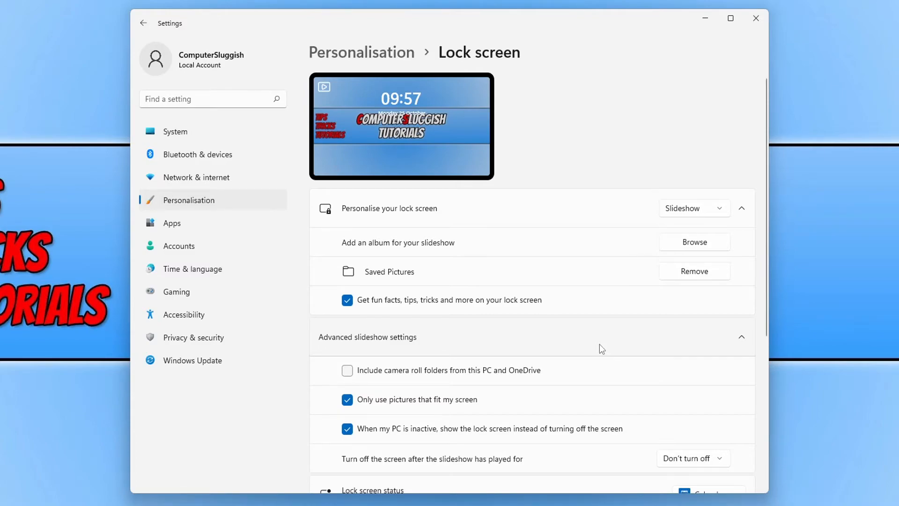
mouse_move(467, 413)
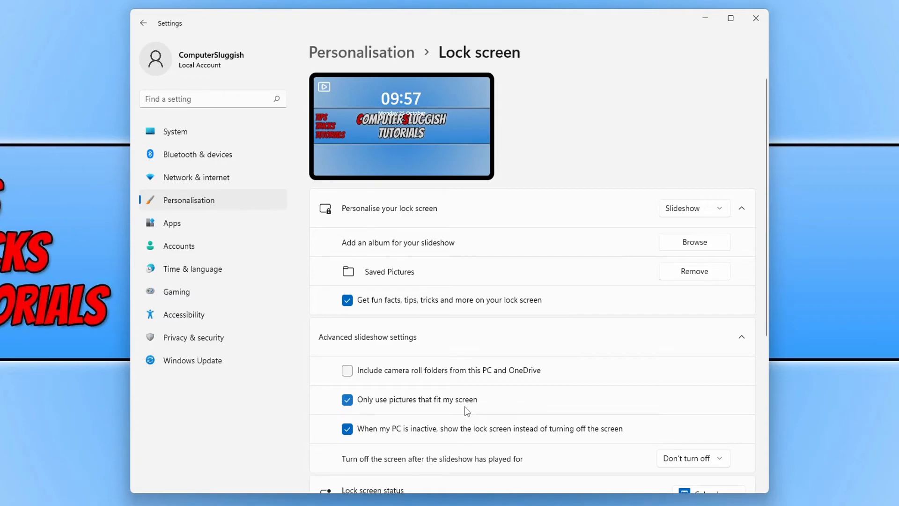
mouse_move(365, 413)
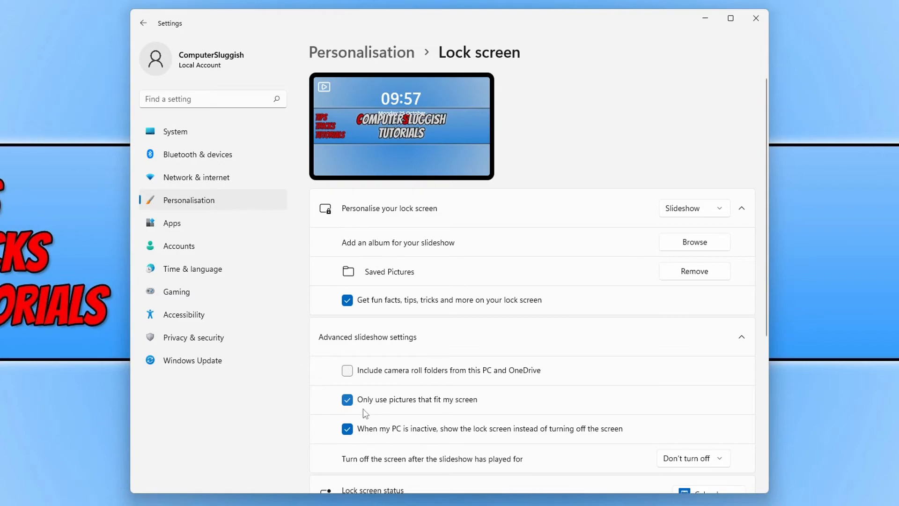
Untick 'Only use pictures that fit my screen' in Advanced slideshow settings
click(347, 399)
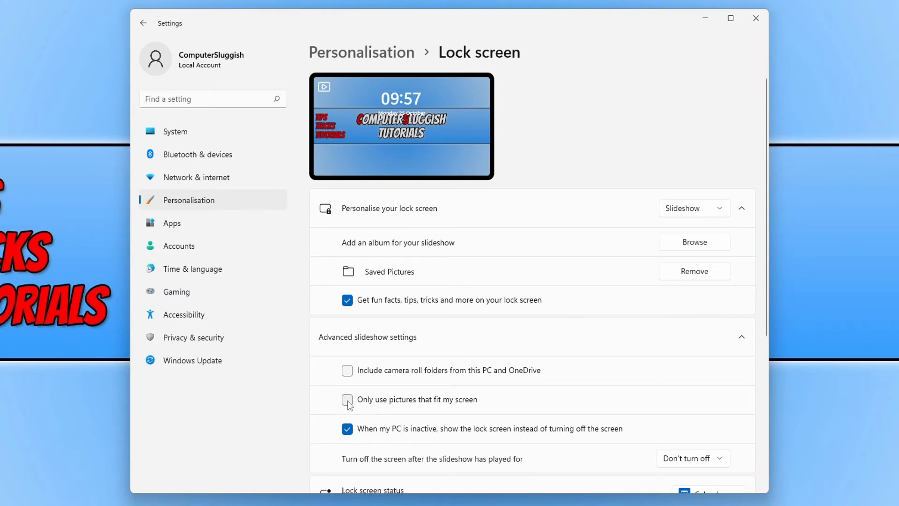